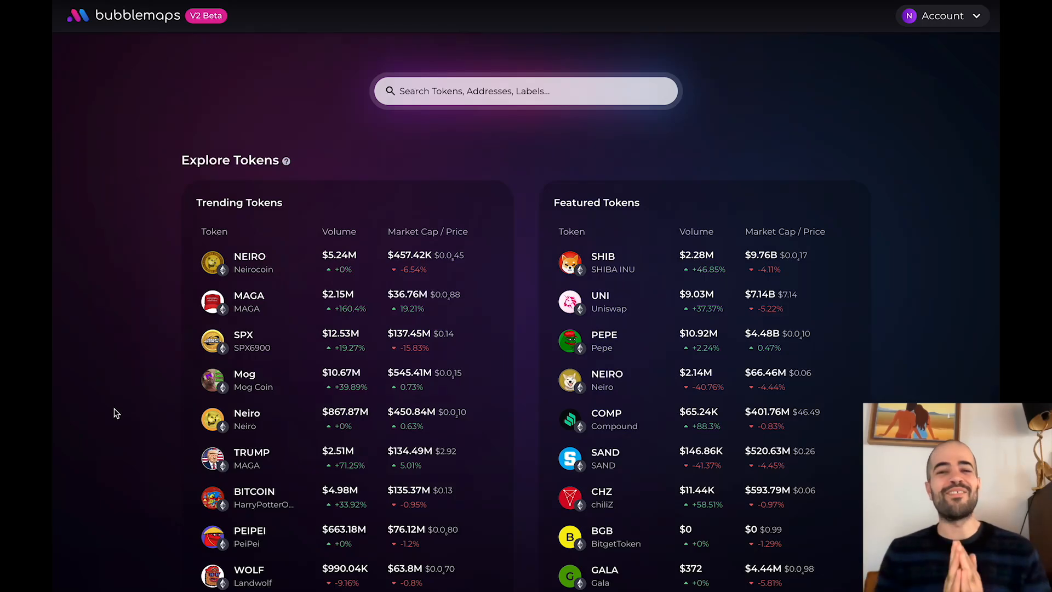
mouse_move(613, 307)
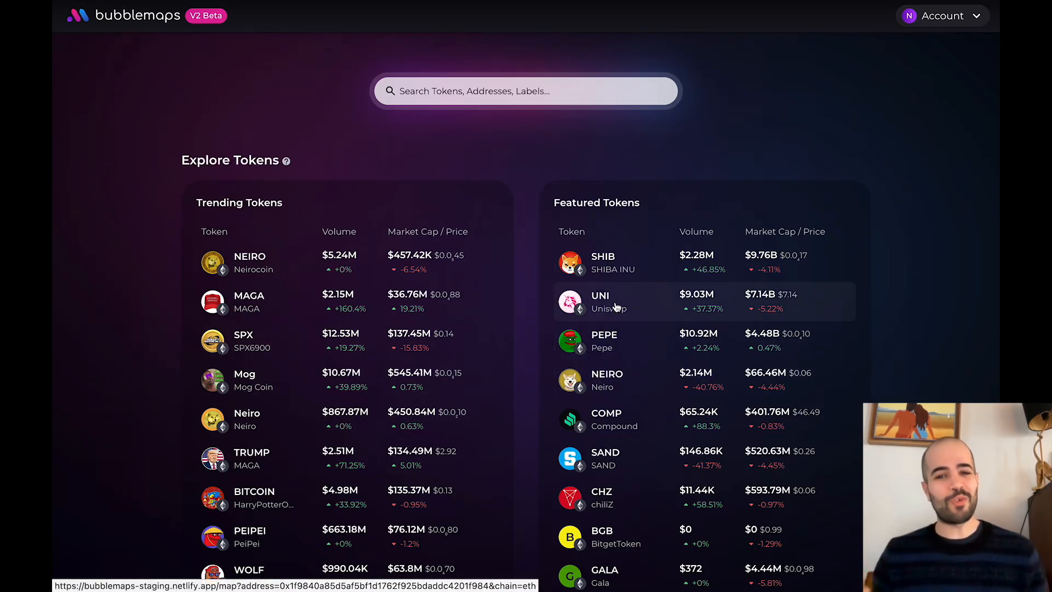
Step: Load the UNI holder map and inspect the #7 and #20 holders' details
left_click(600, 301)
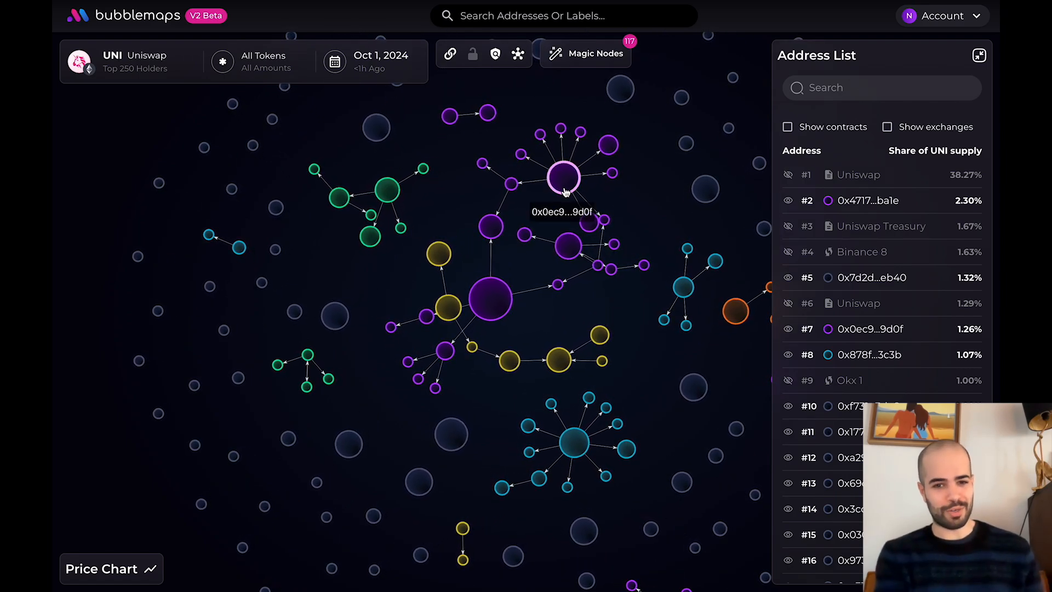
left_click(561, 178)
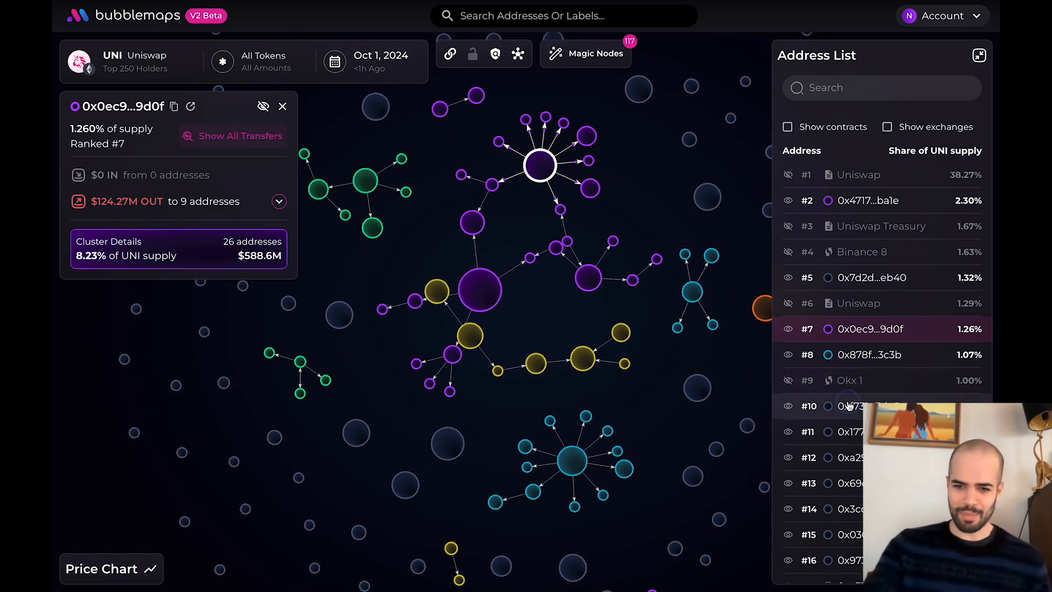
left_click(848, 457)
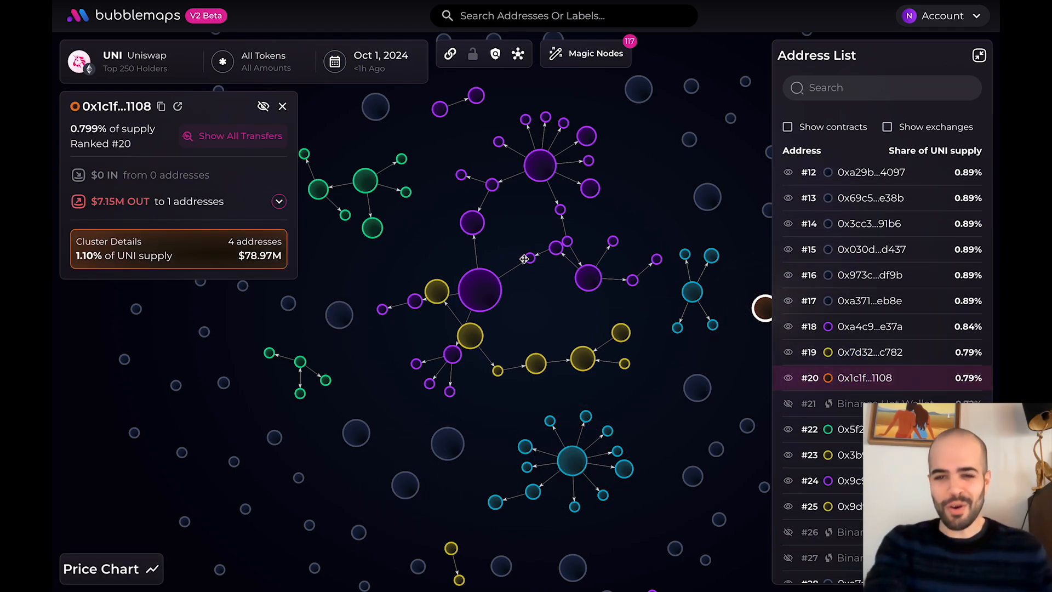
double_click(114, 129)
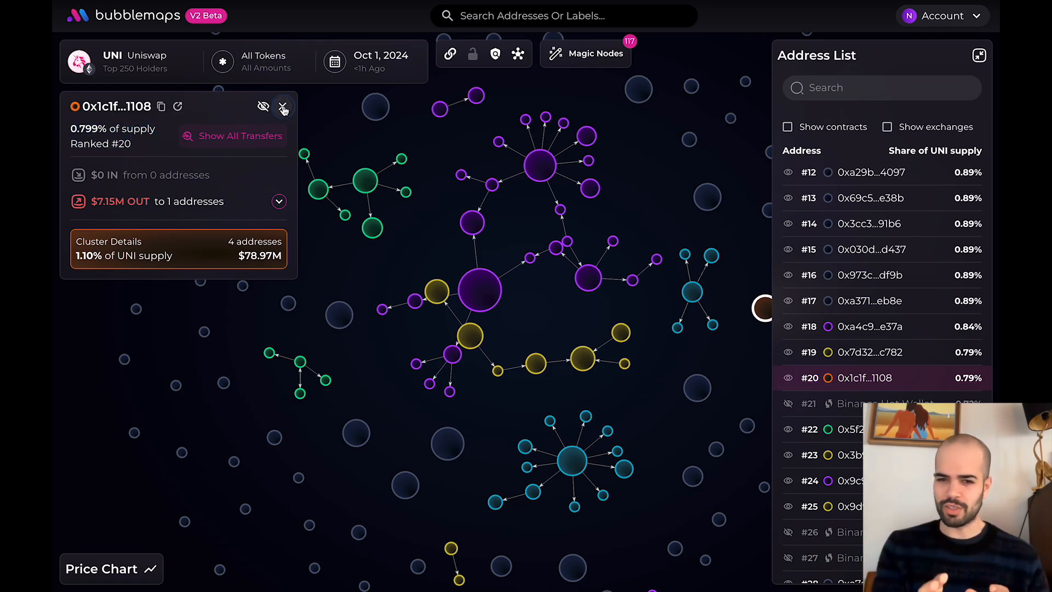
left_click(283, 106)
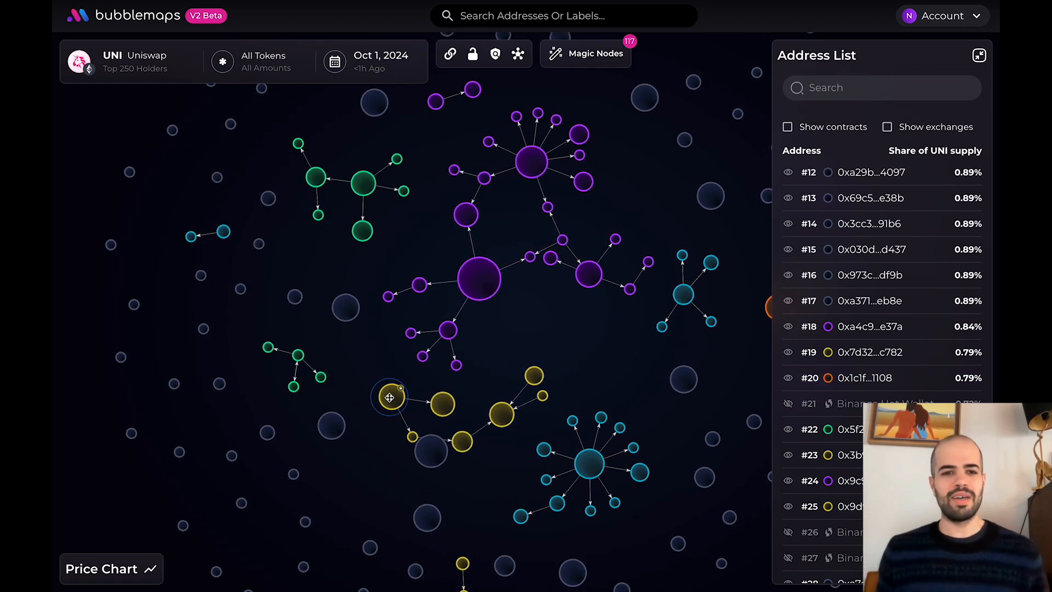
Step: Reopen holder #7 (0x0ec9…9d0f) and expand its outgoing UNI transfers
left_click(529, 163)
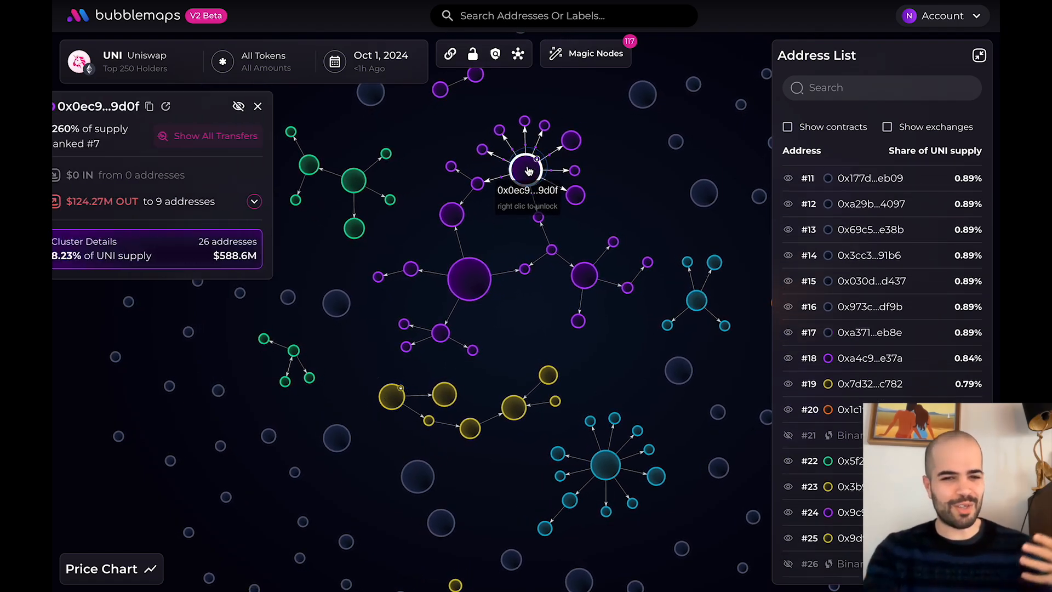
left_click(253, 201)
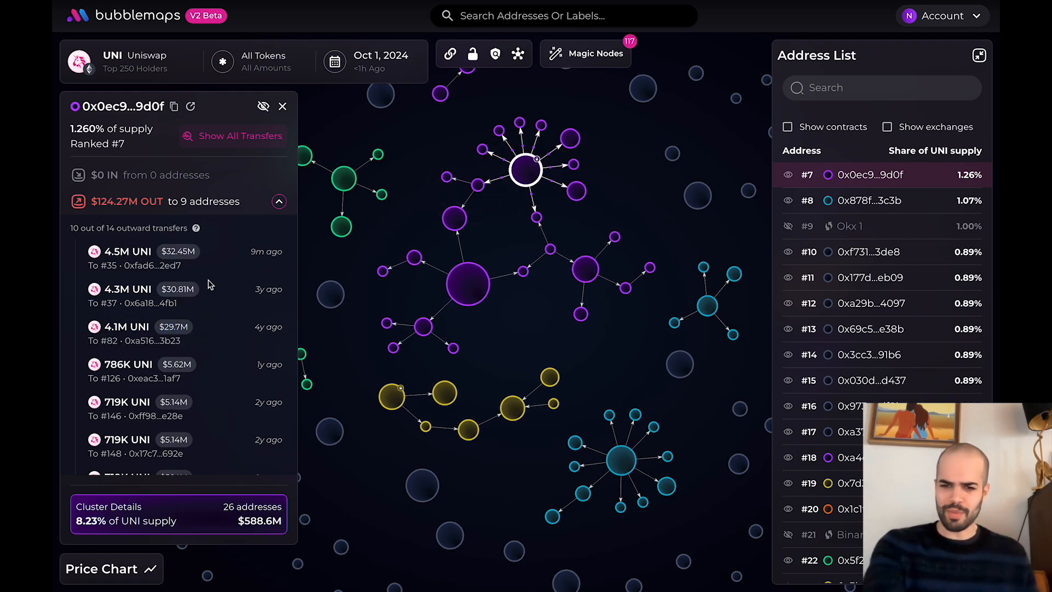
Step: Limit the map's transfer links to ETH, UNI and USDC in the token filter
left_click(257, 62)
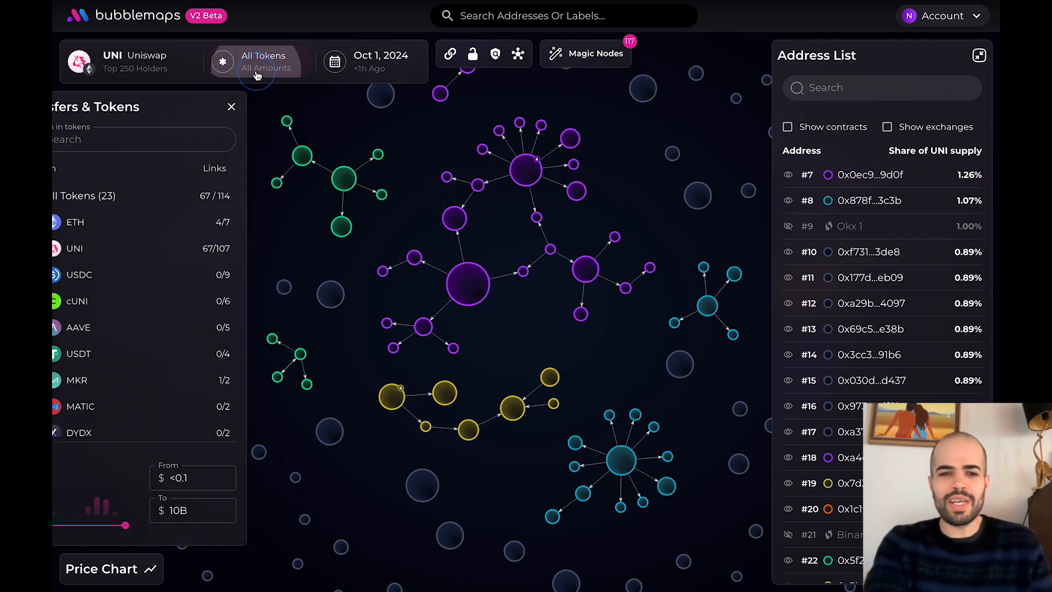
left_click(82, 223)
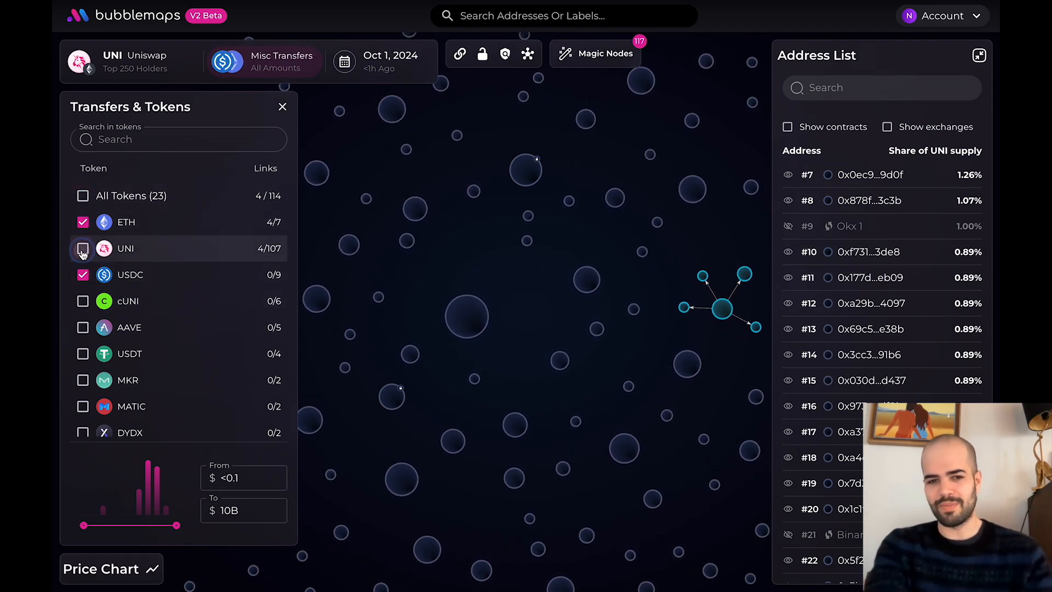
left_click(82, 249)
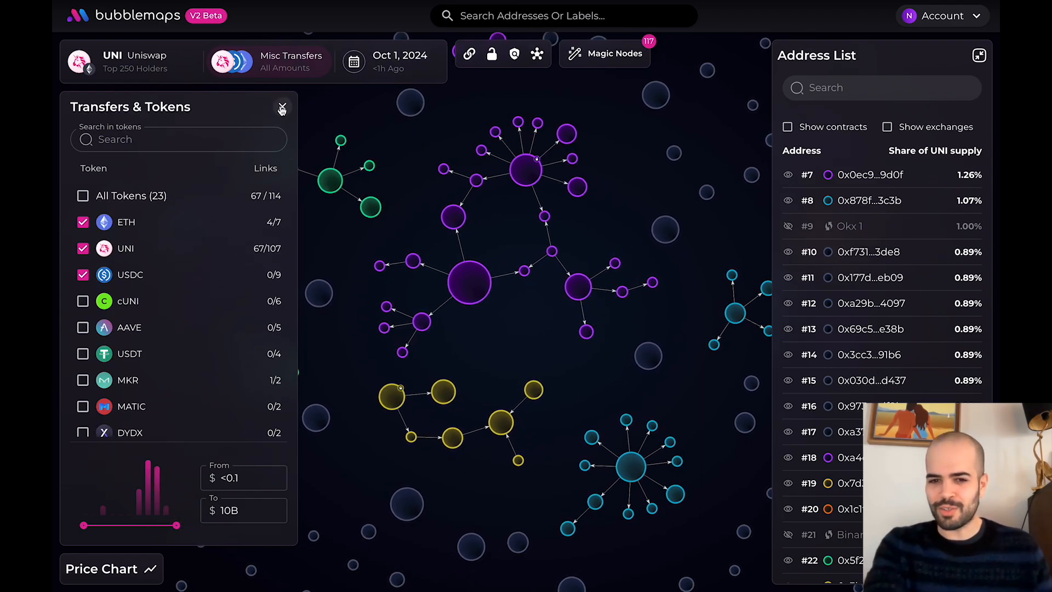
left_click(282, 108)
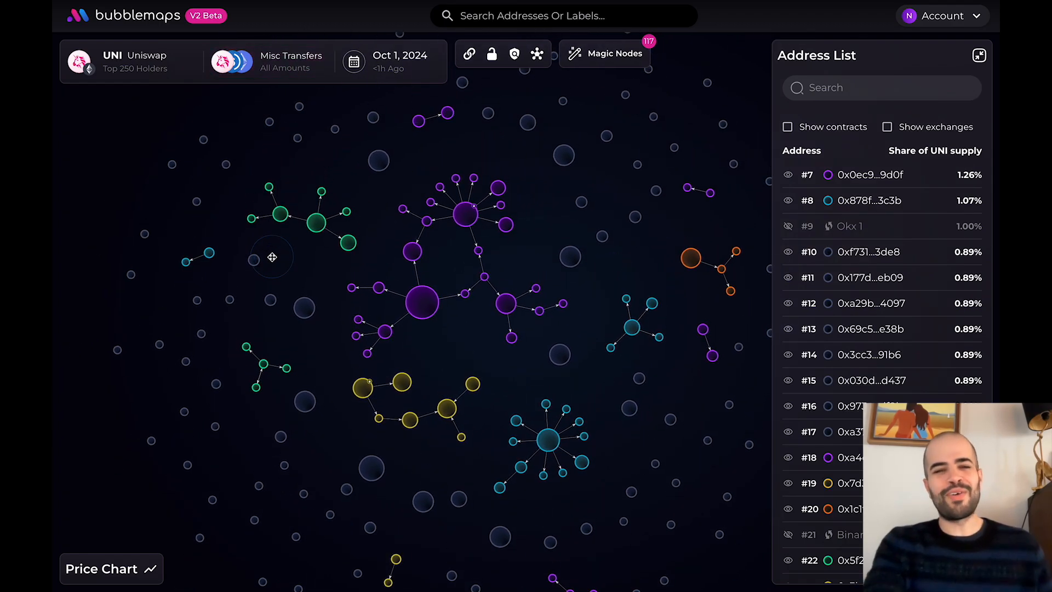
Step: Hide the address list and rewind the map to August 9, 2022 via the UNI/USD price chart
left_click(978, 55)
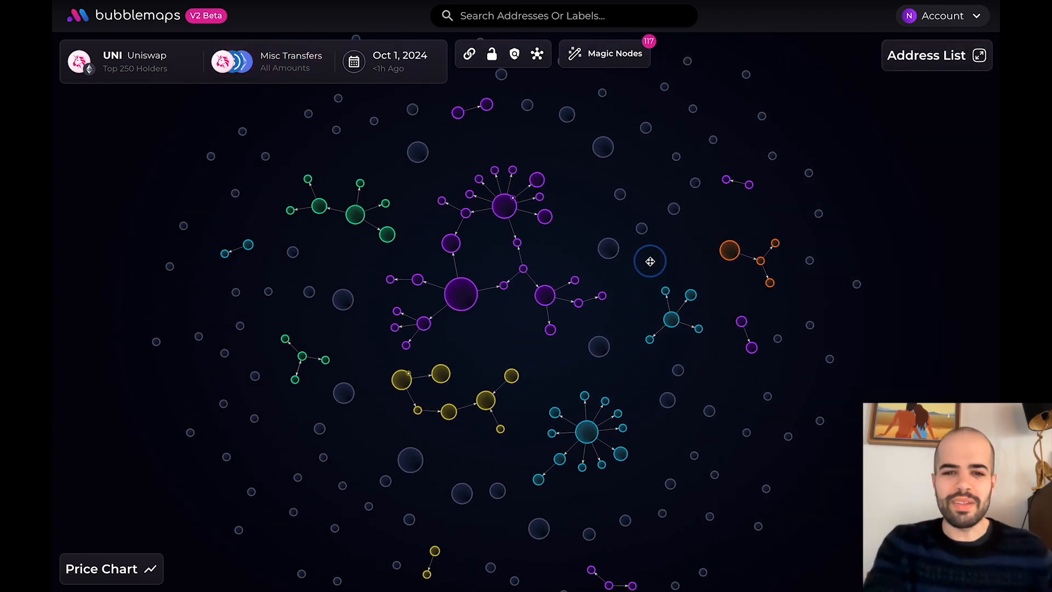
left_click(111, 569)
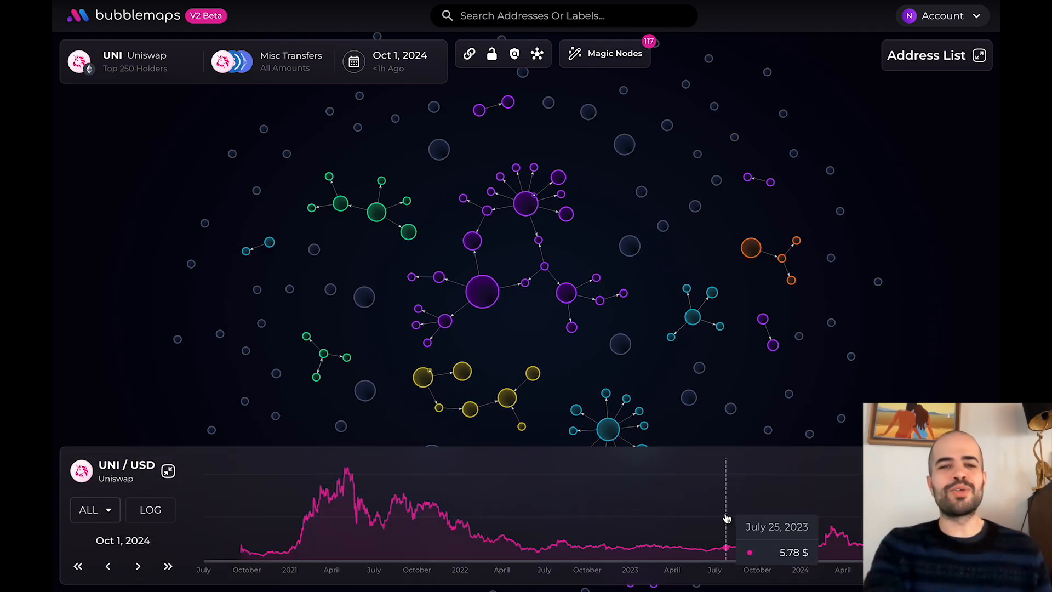
left_click(725, 463)
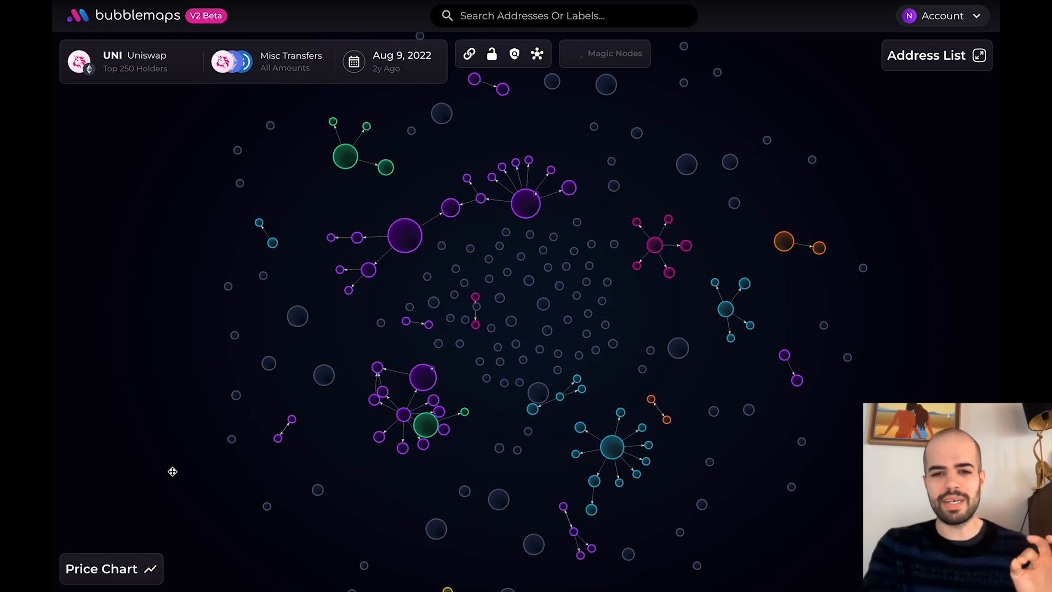
Step: Rewind the map further to a September 2020 day from the date calendar
left_click(354, 62)
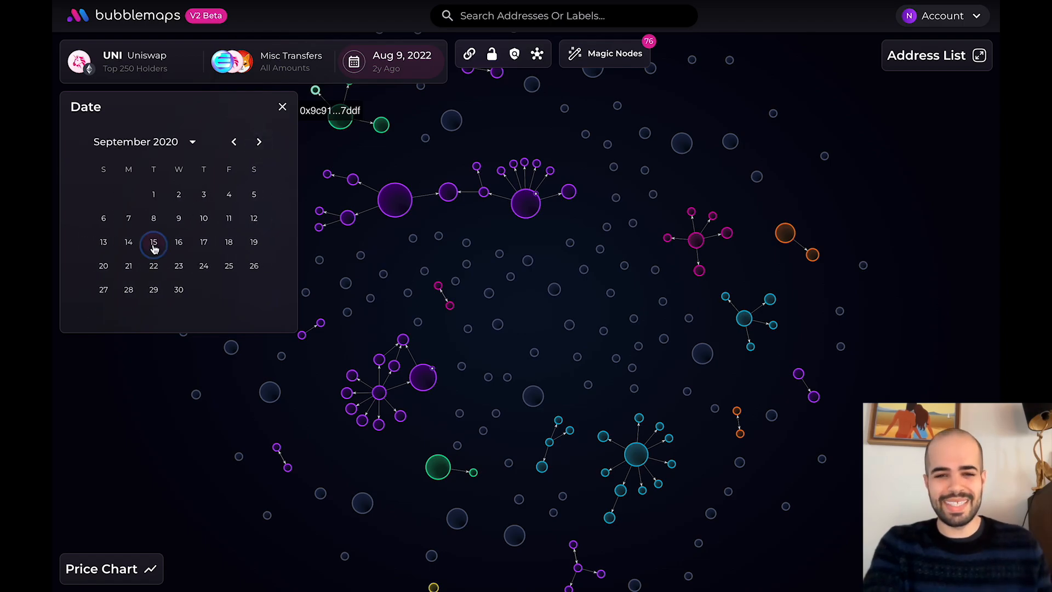
left_click(153, 242)
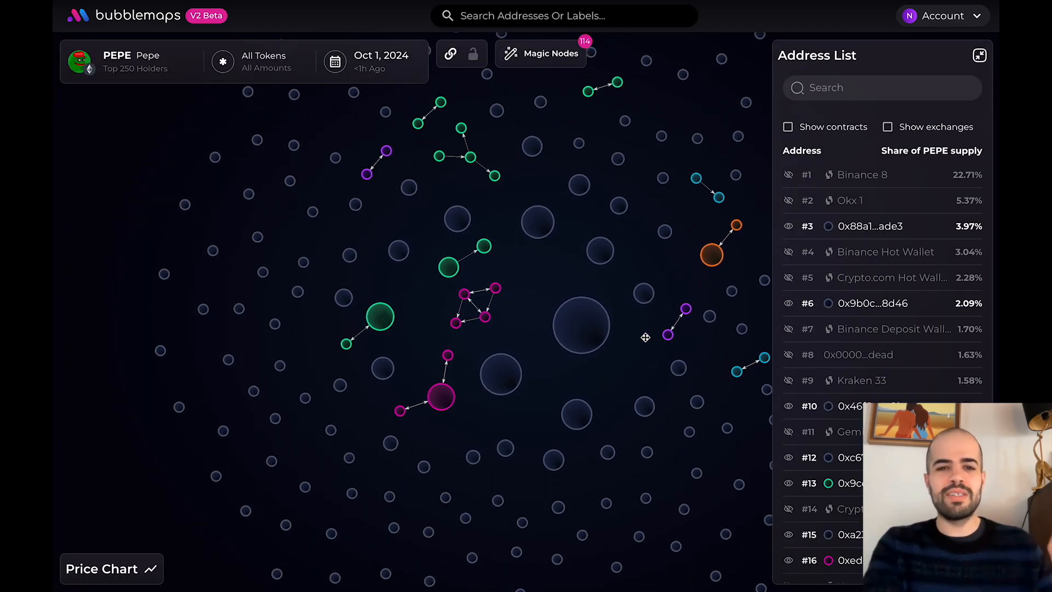
mouse_move(540, 54)
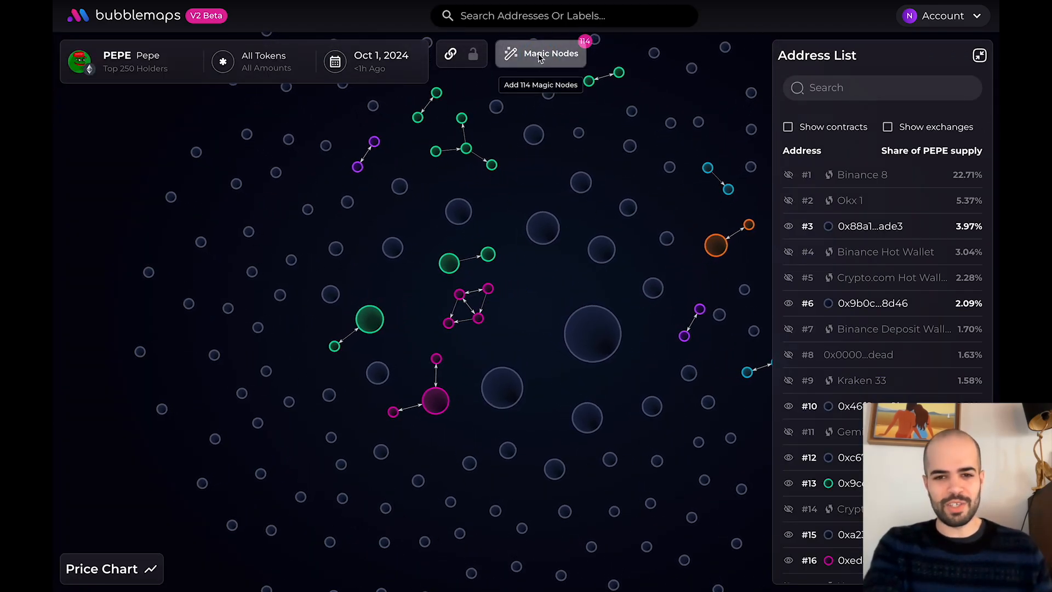
Step: Add the 114 Magic Nodes to the PEPE map and review the 0xff8b…cec6 supernode's cluster and incoming transfers
left_click(540, 54)
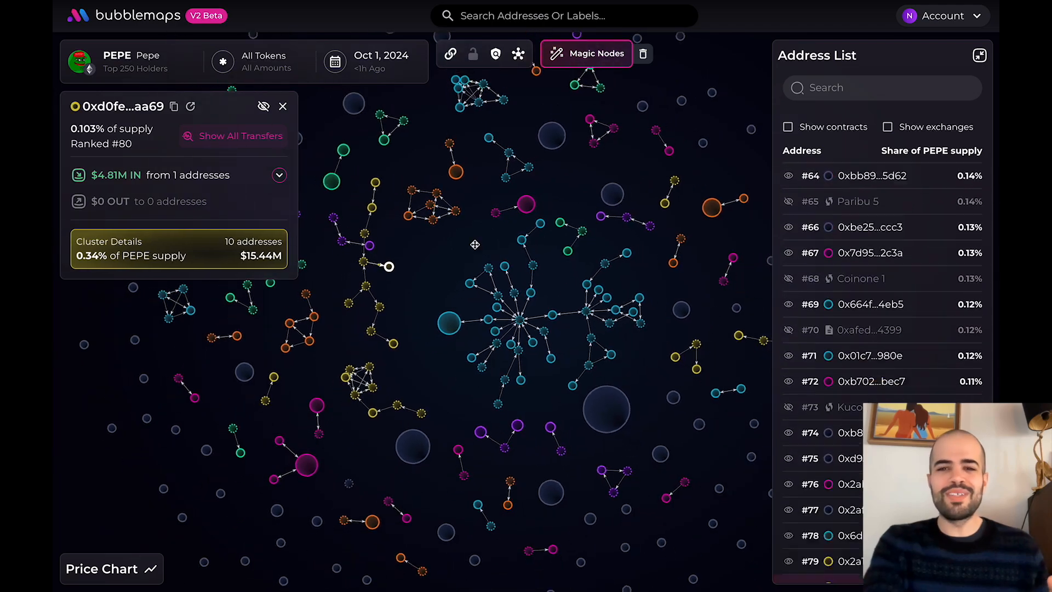
left_click(533, 316)
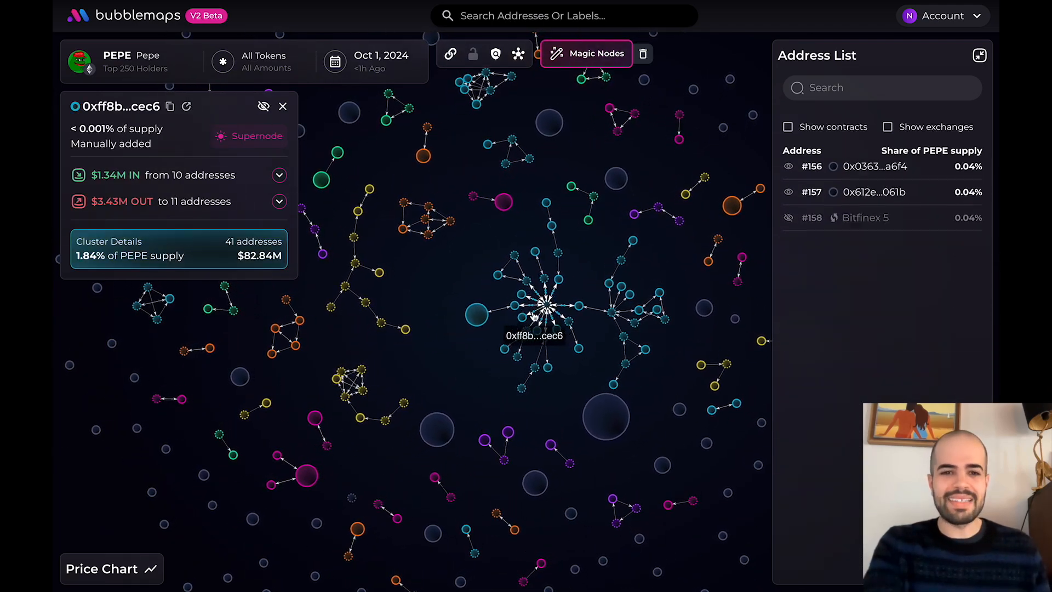
left_click(280, 175)
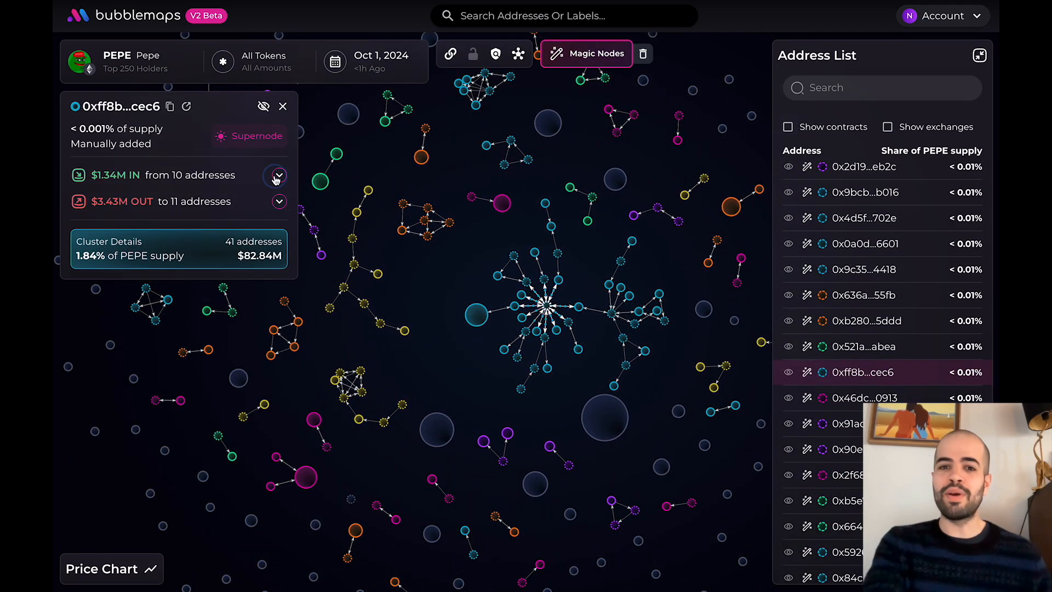
left_click(283, 106)
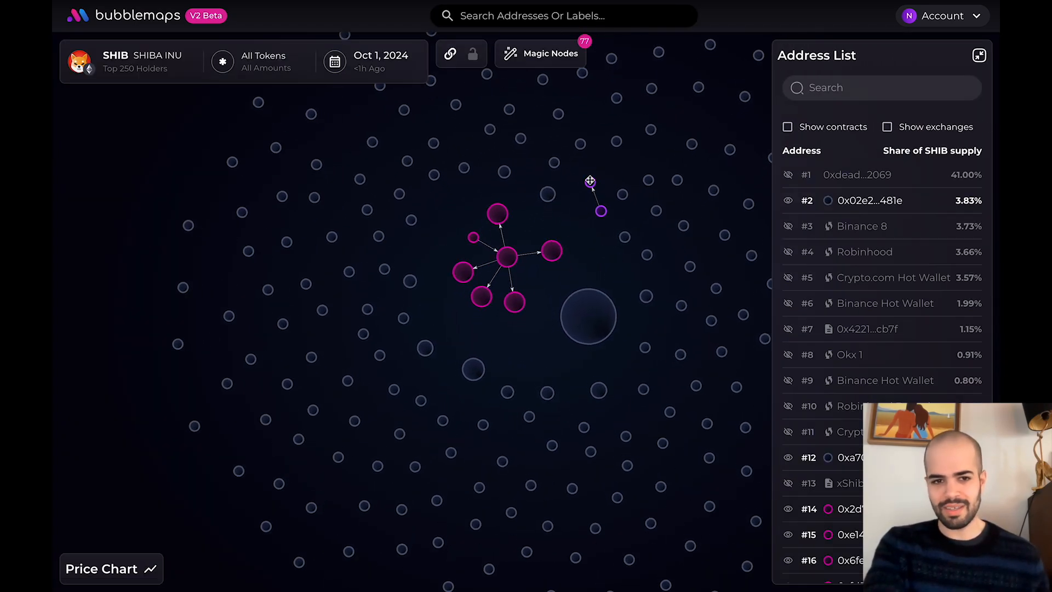
Step: Add all SHIB Magic Nodes until none remain, then return to the token explorer home
left_click(549, 52)
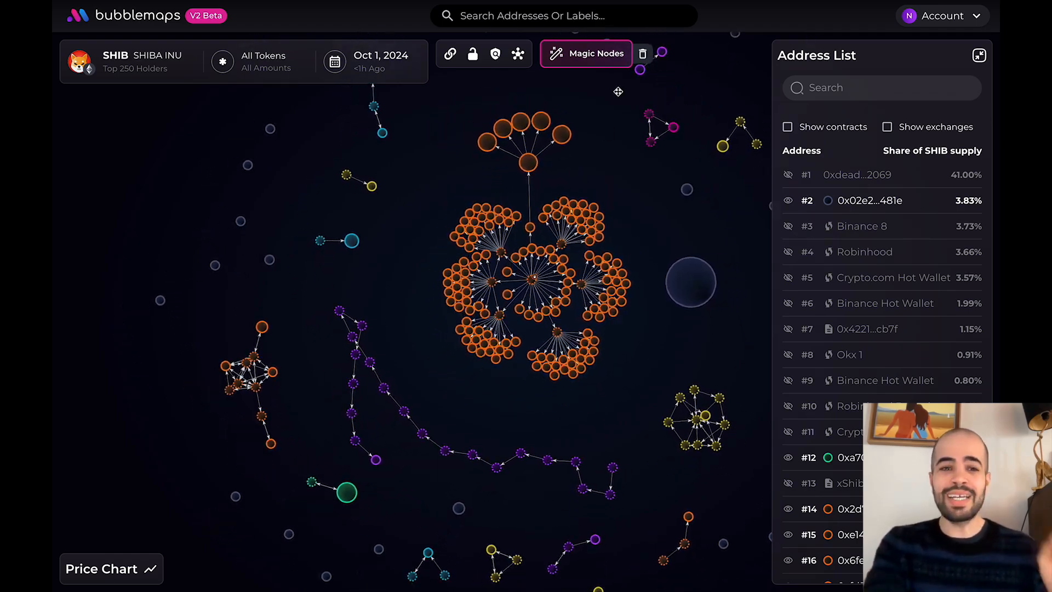
left_click(593, 53)
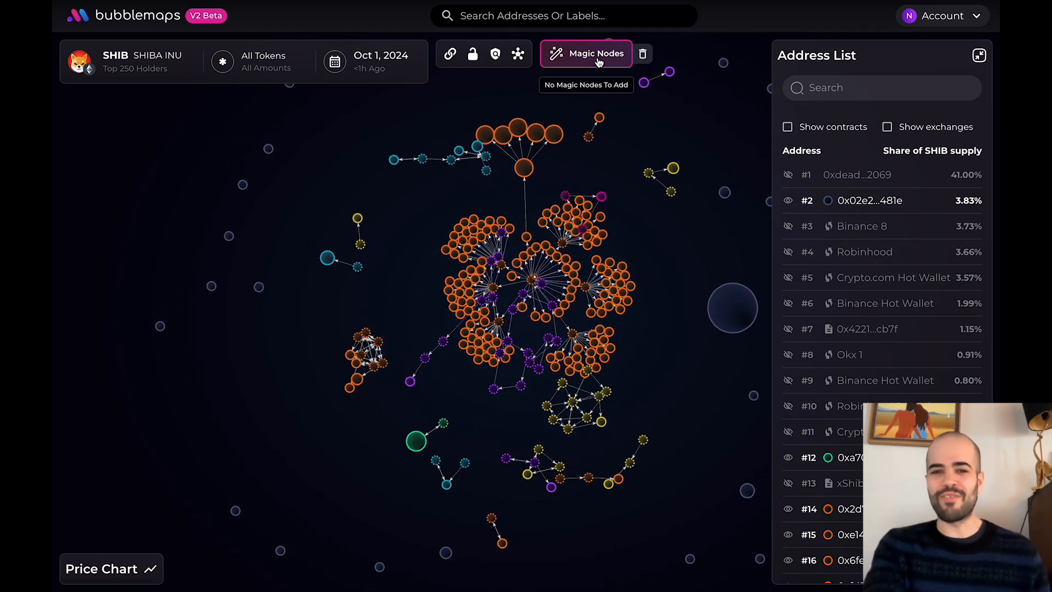
left_click(124, 15)
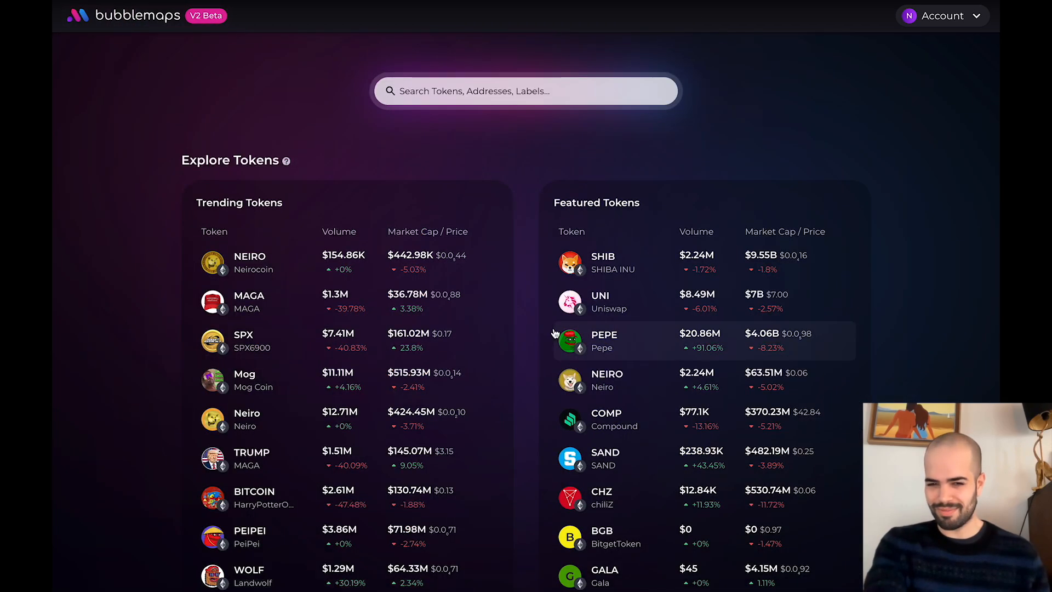
left_click(600, 302)
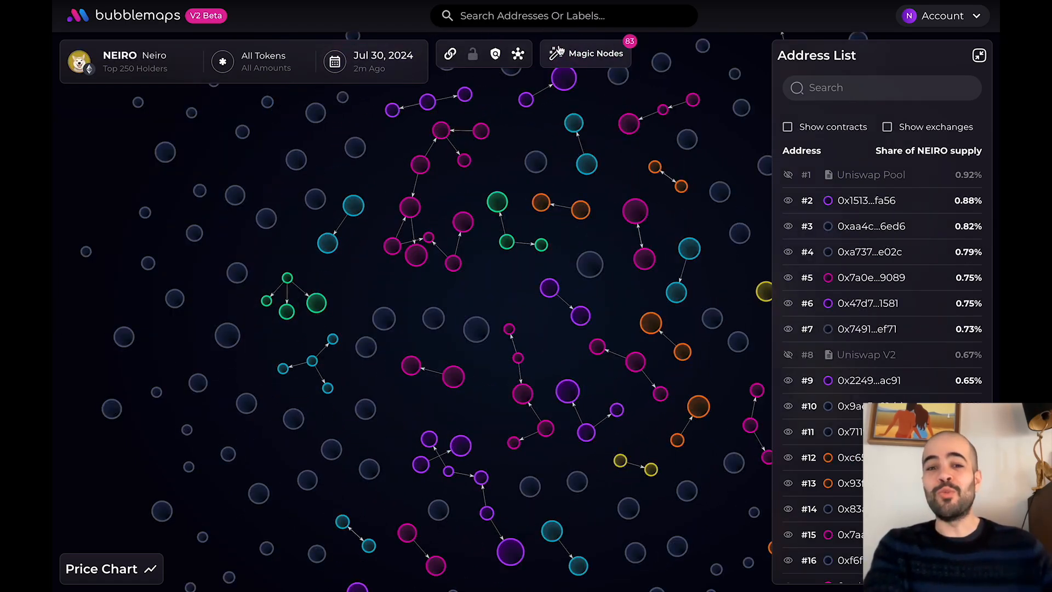
left_click(585, 52)
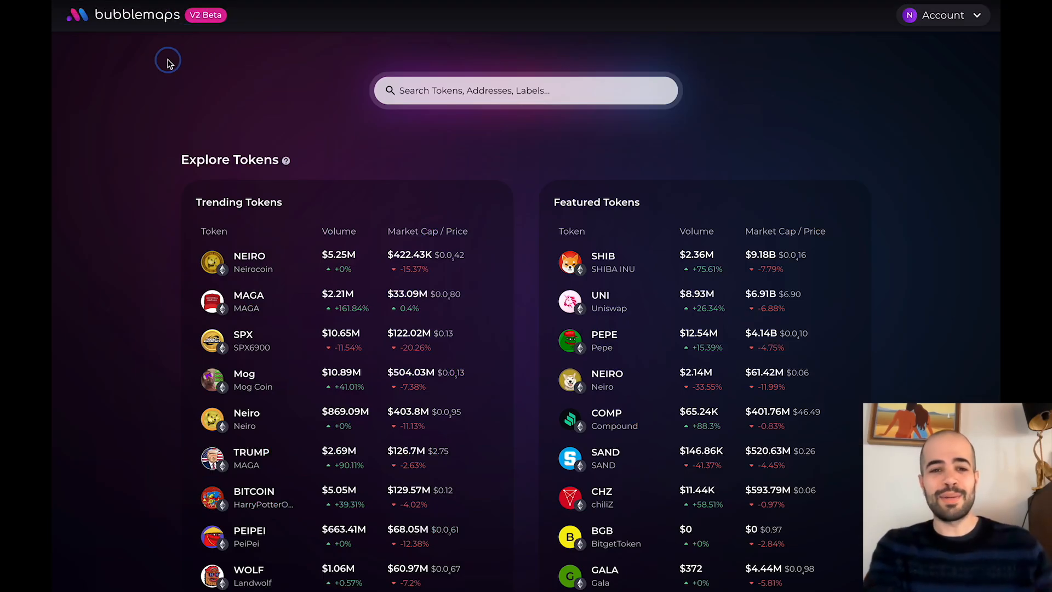
Step: Load the COMP map and list every transfer of the 0xc89b…2c81 magic-node wallet
left_click(606, 412)
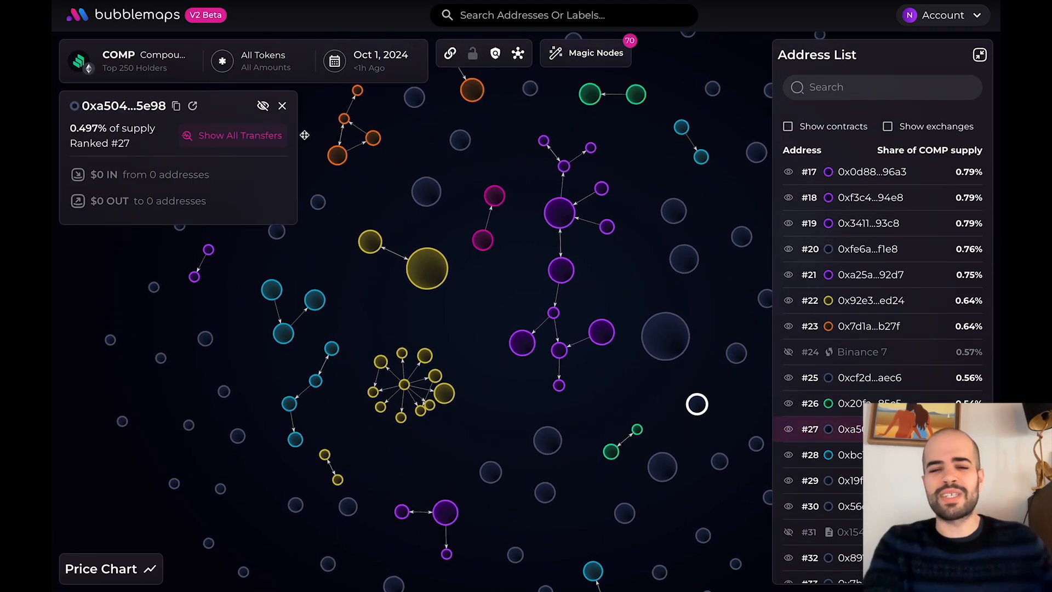
left_click(239, 136)
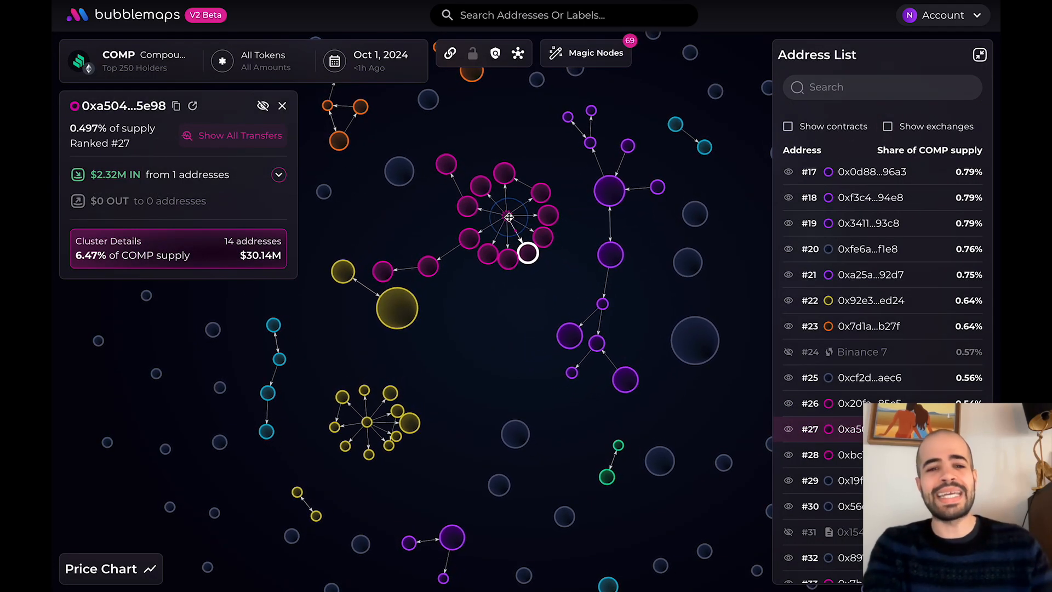
left_click(239, 135)
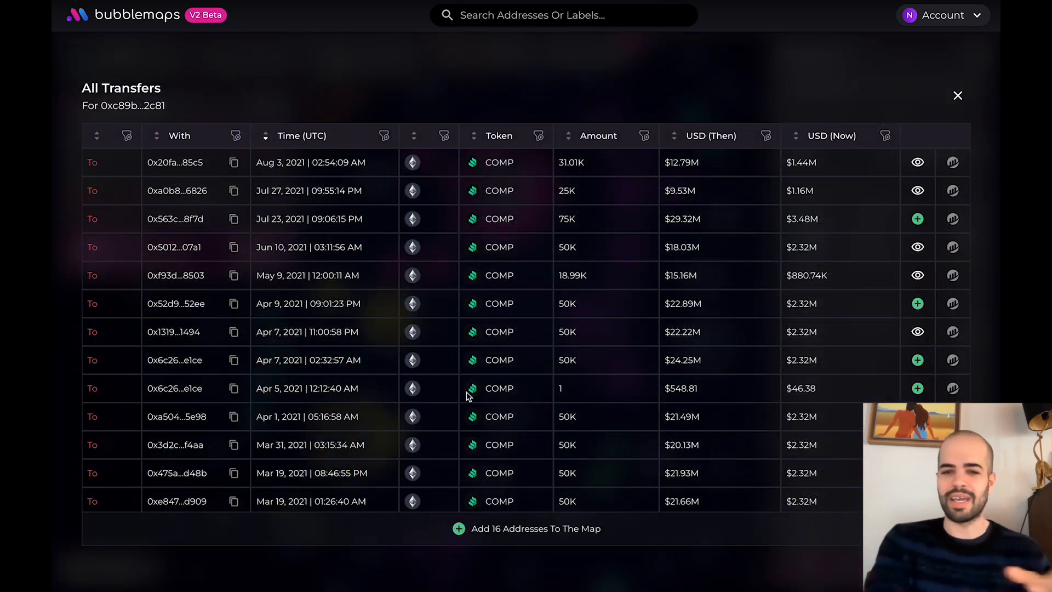
Step: Filter those transfers to COMP only and add the 11 counterpart addresses to the map
left_click(537, 136)
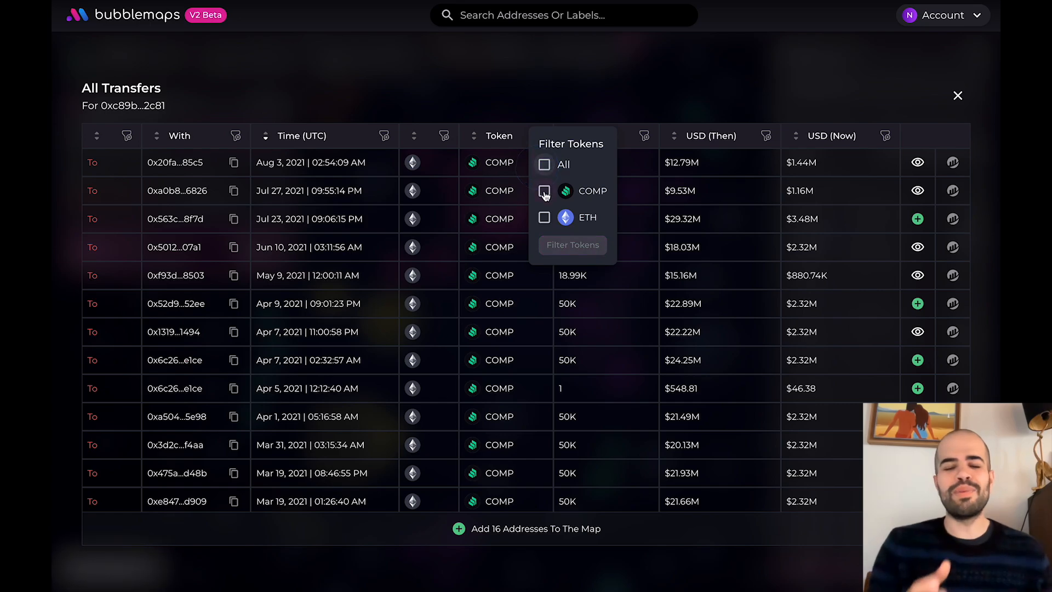
left_click(544, 190)
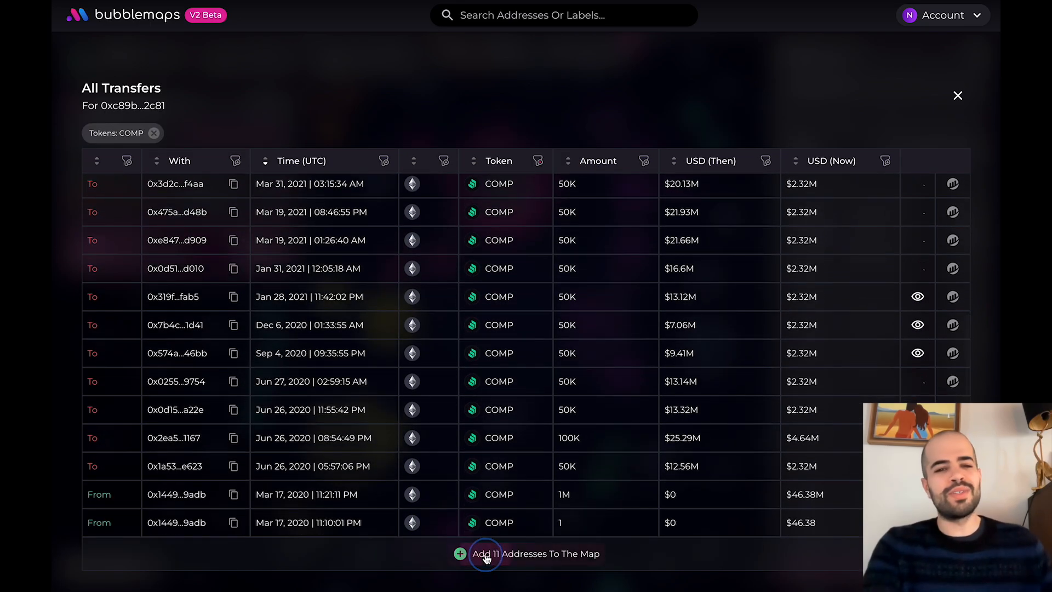
left_click(484, 553)
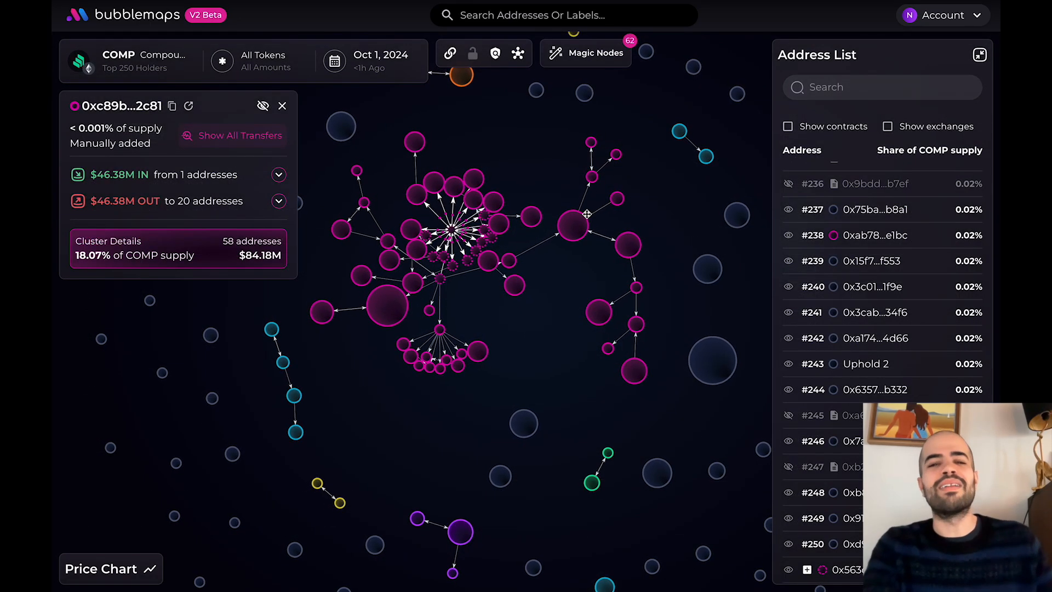
Step: Review 0xc89b…2c81's 21 outward COMP transfers and dismiss its address details
left_click(283, 105)
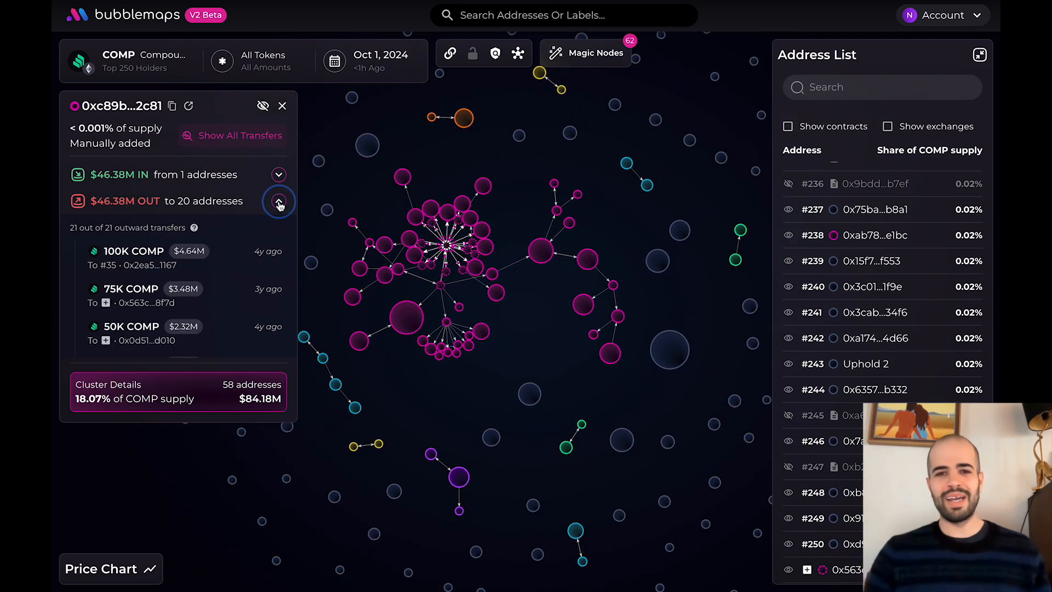
left_click(283, 105)
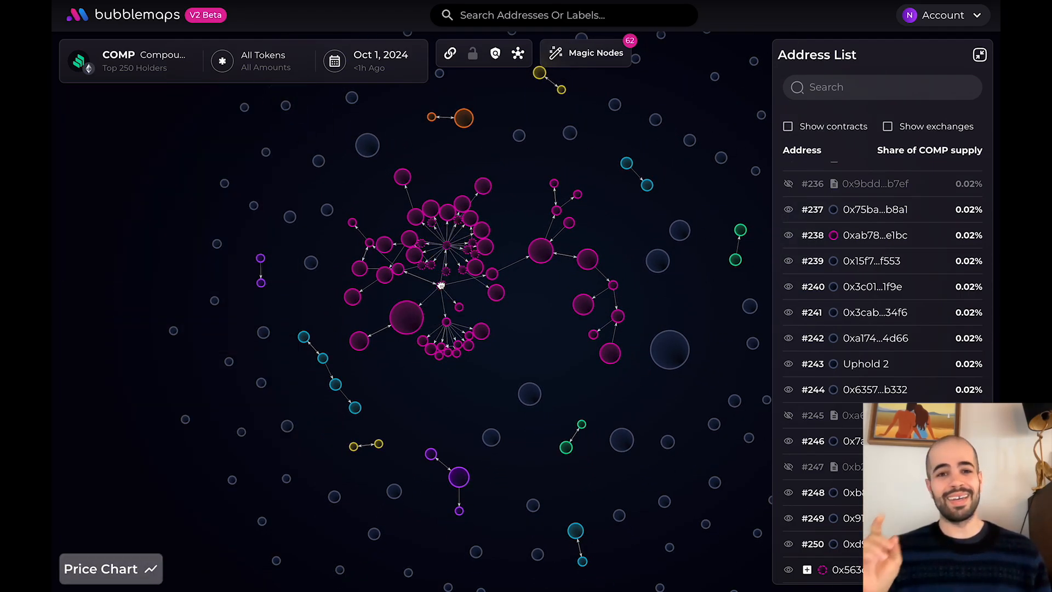